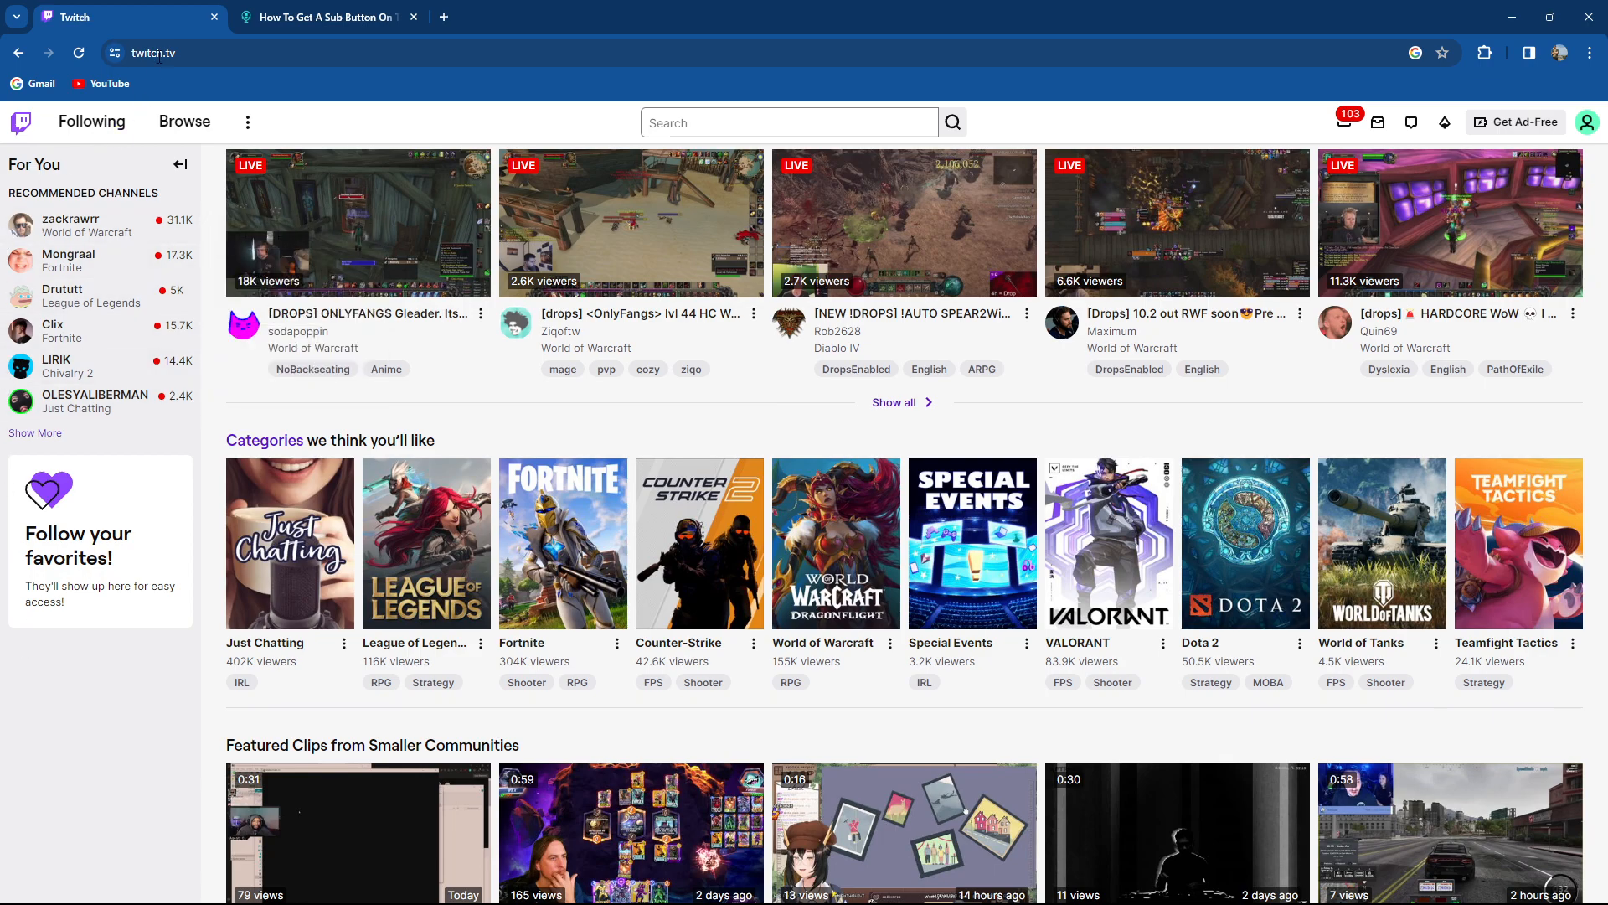
- Switch back to the StreamScheme article on getting a Twitch sub button
{"action": "left_click", "coordinate": [327, 17]}
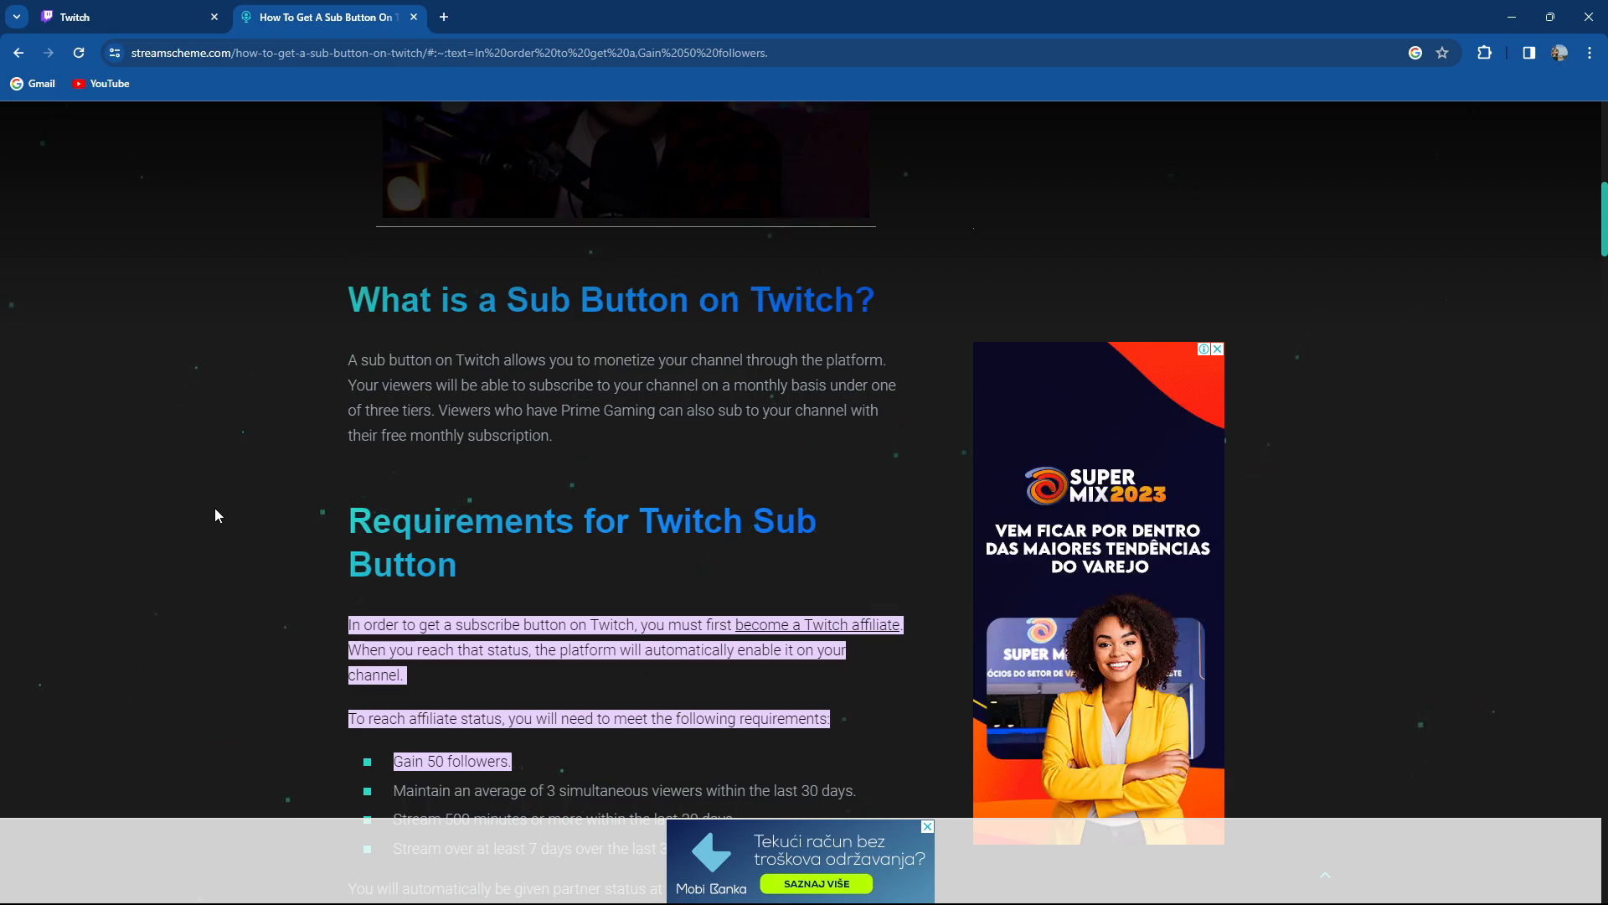
{"action": "mouse_move", "coordinate": [733, 437]}
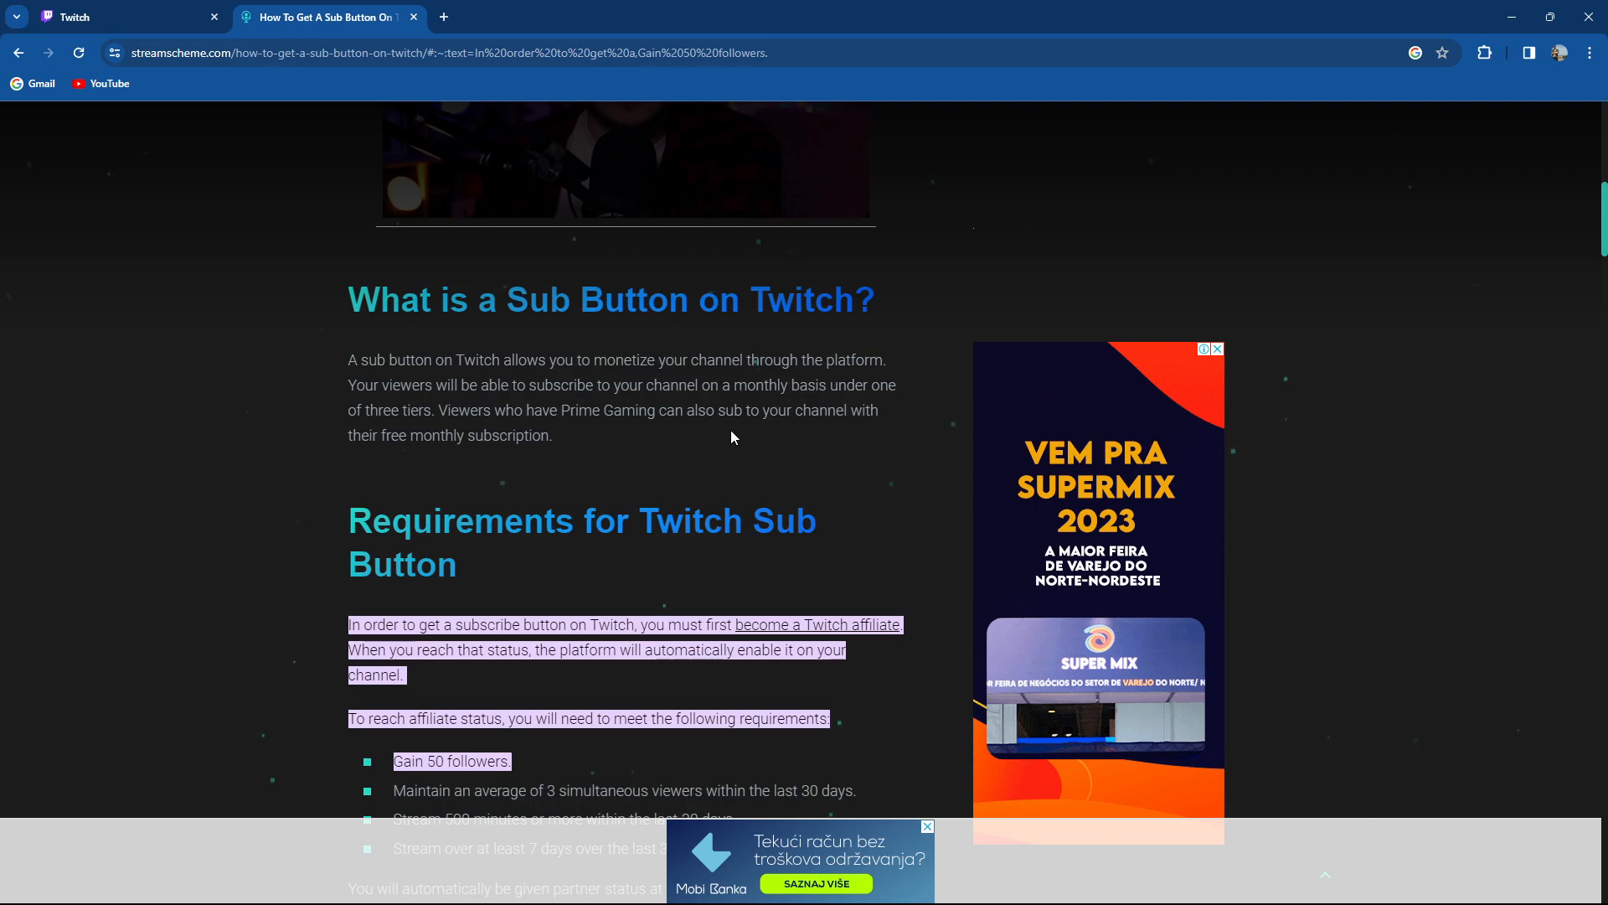
{"action": "mouse_move", "coordinate": [603, 474]}
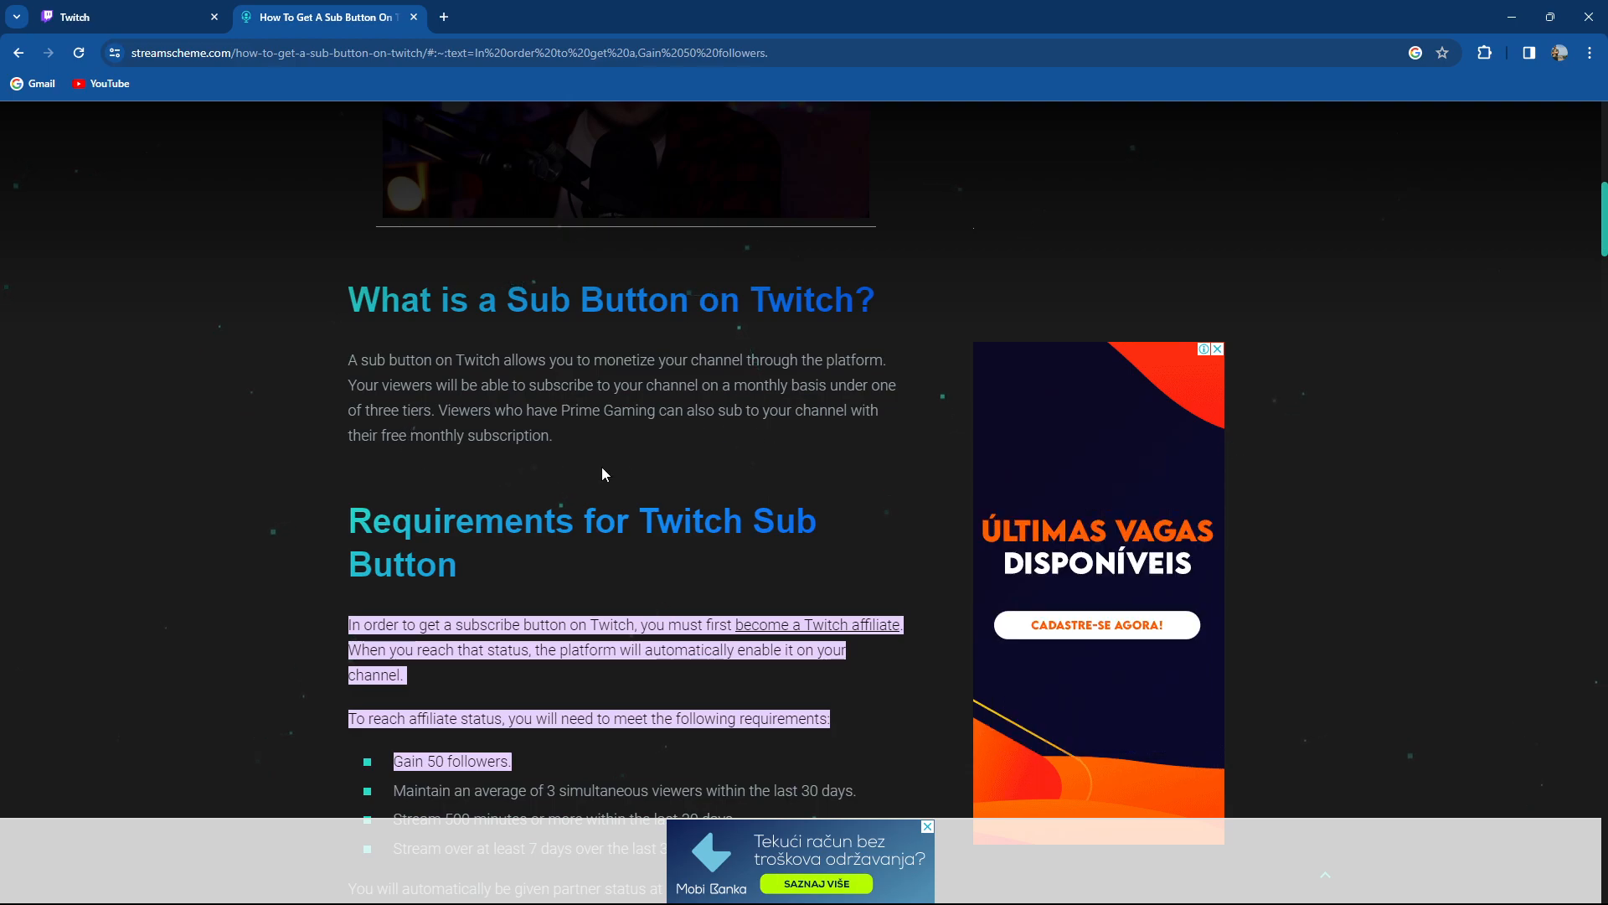
- Scroll the article to show all four affiliate requirements: 50 followers, 3 viewers, 500 minutes, 7 days
{"action": "scroll", "scroll_direction": "down", "scroll_amount": 3}
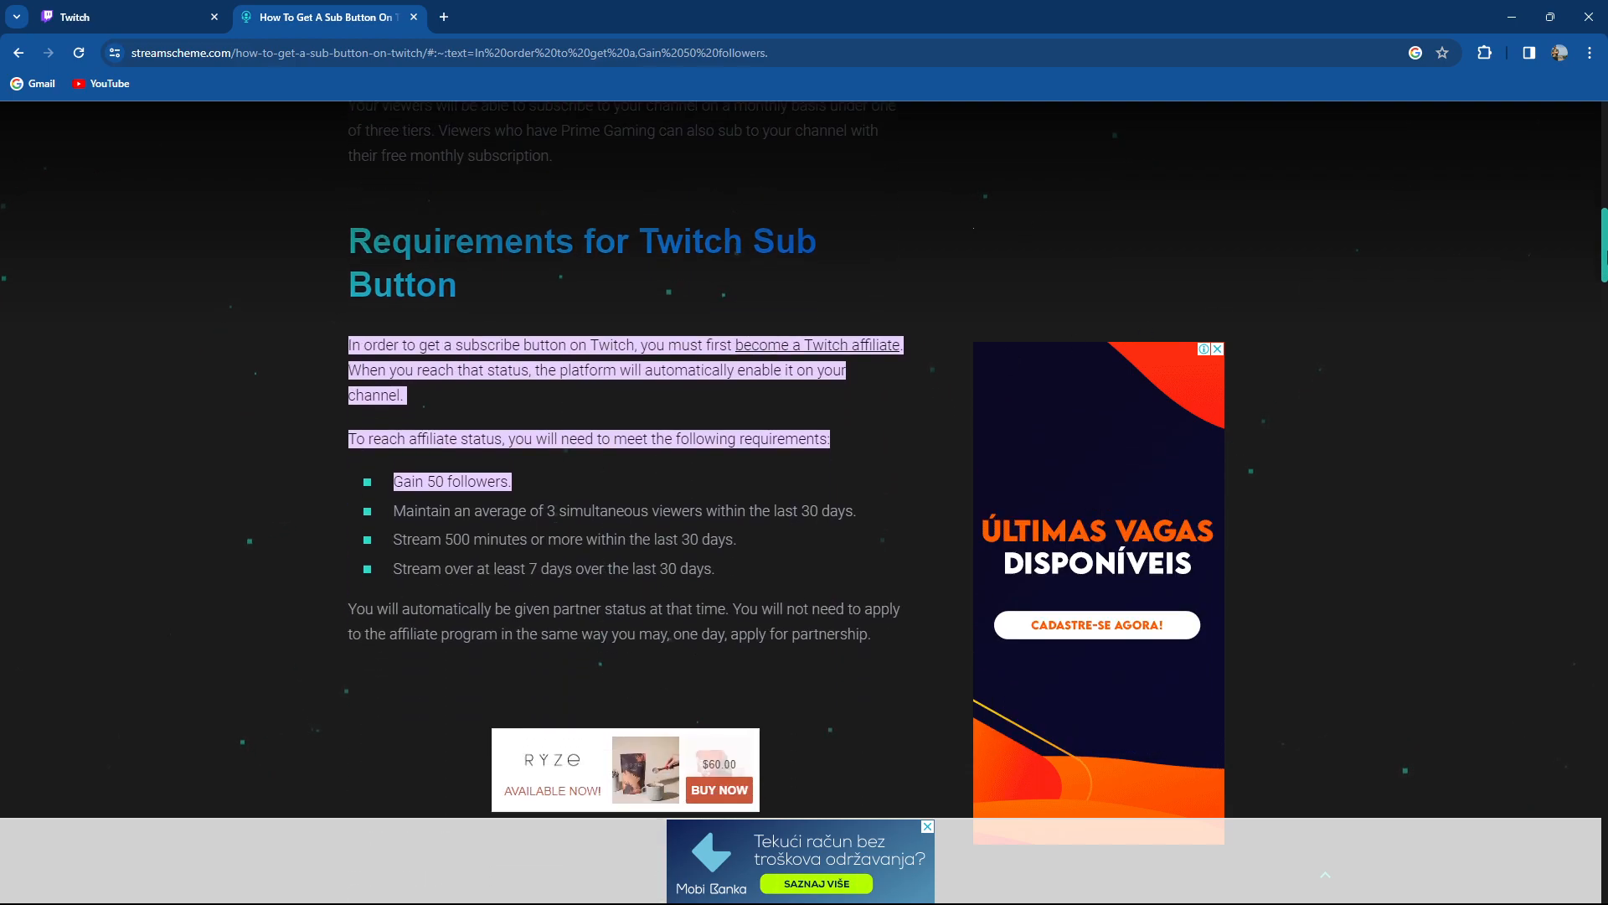
{"action": "scroll", "scroll_direction": "down", "scroll_amount": 3}
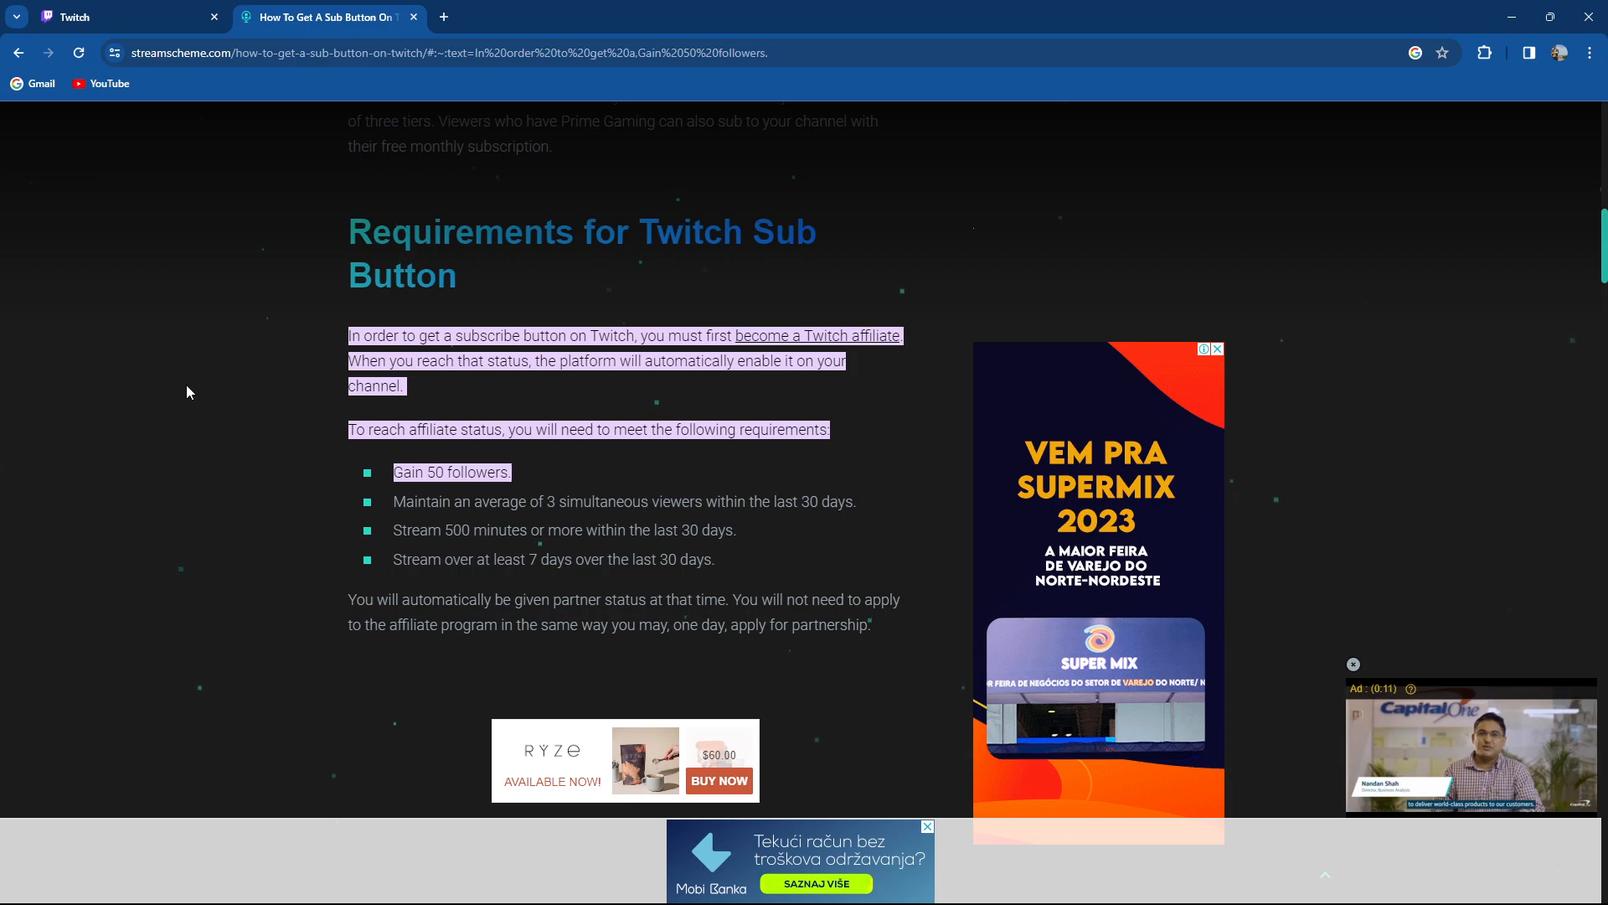
{"action": "mouse_move", "coordinate": [630, 404]}
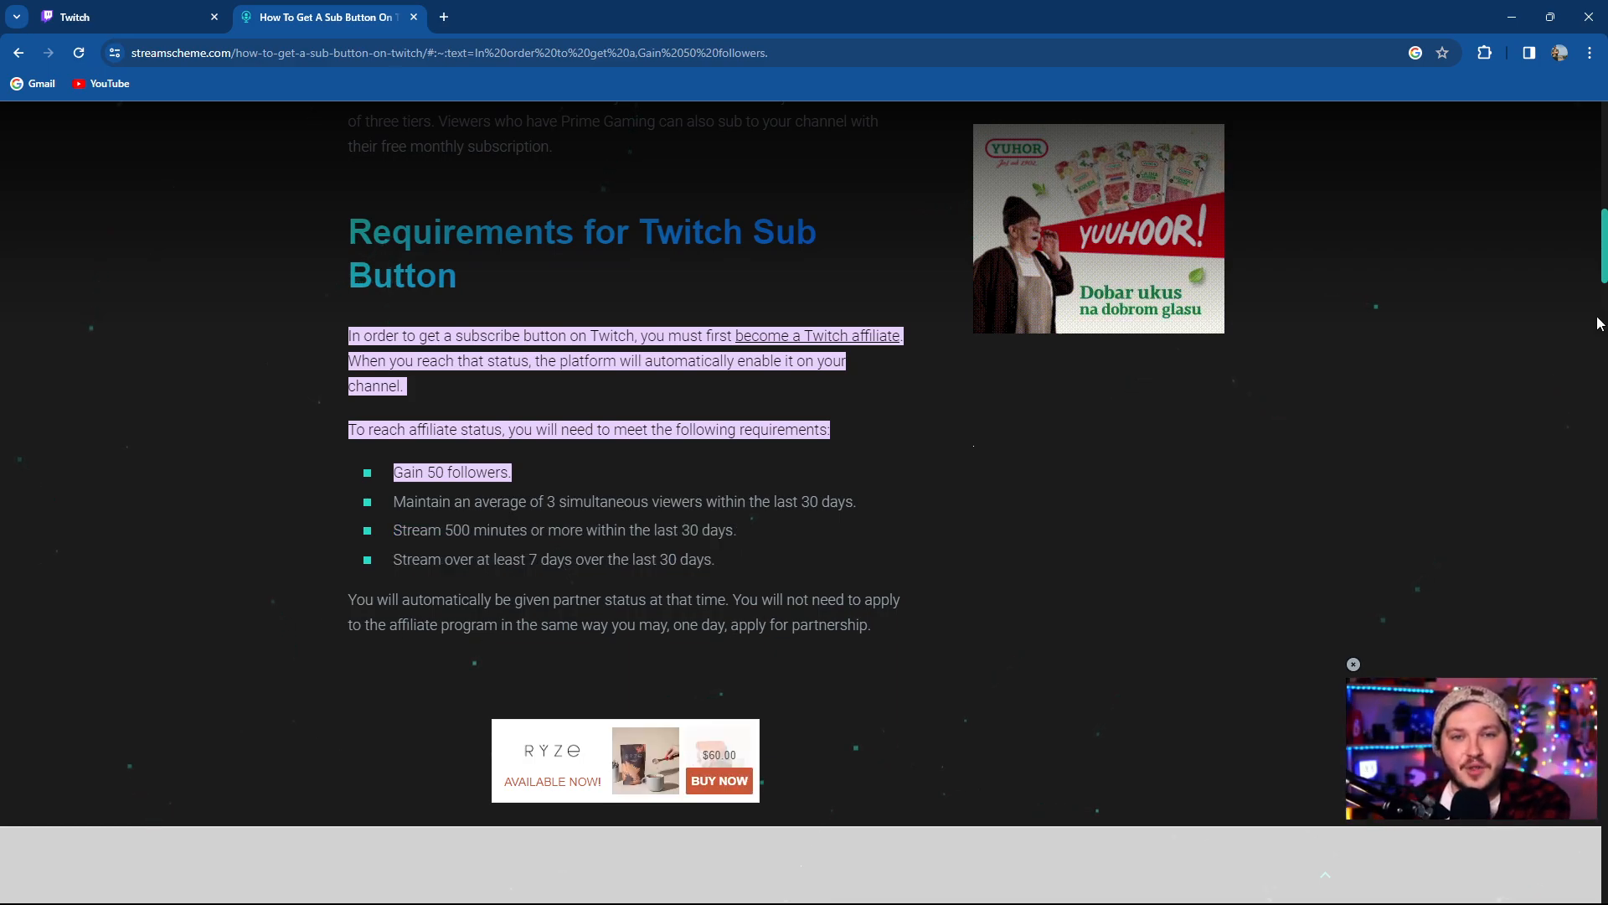
{"action": "scroll", "scroll_direction": "down", "scroll_amount": 3}
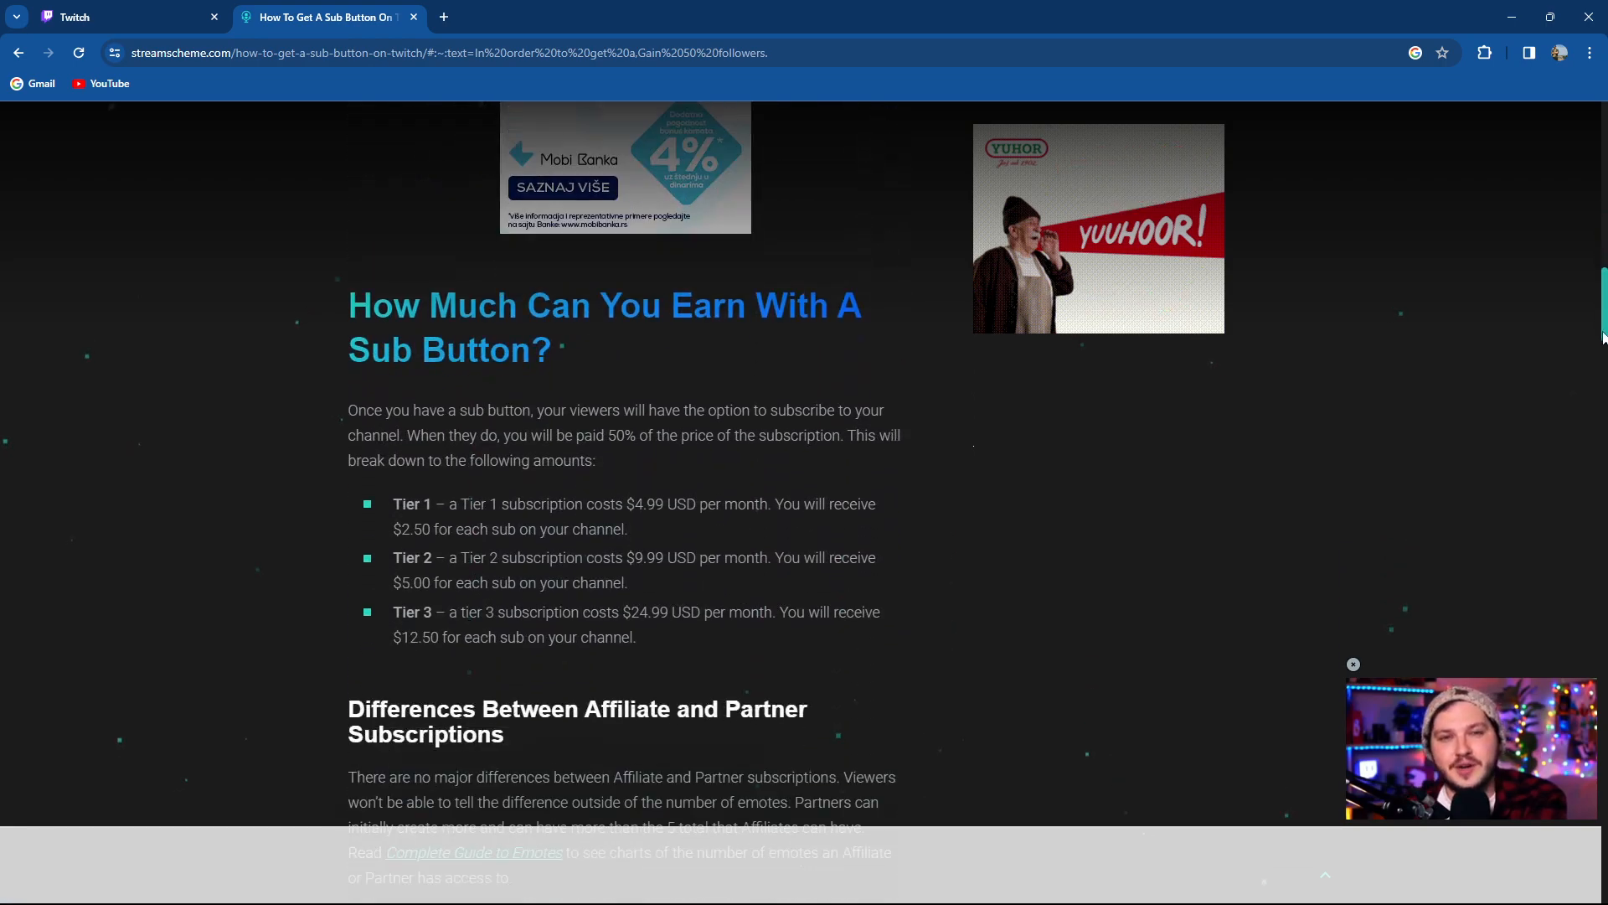
{"action": "scroll", "scroll_direction": "down", "scroll_amount": 3}
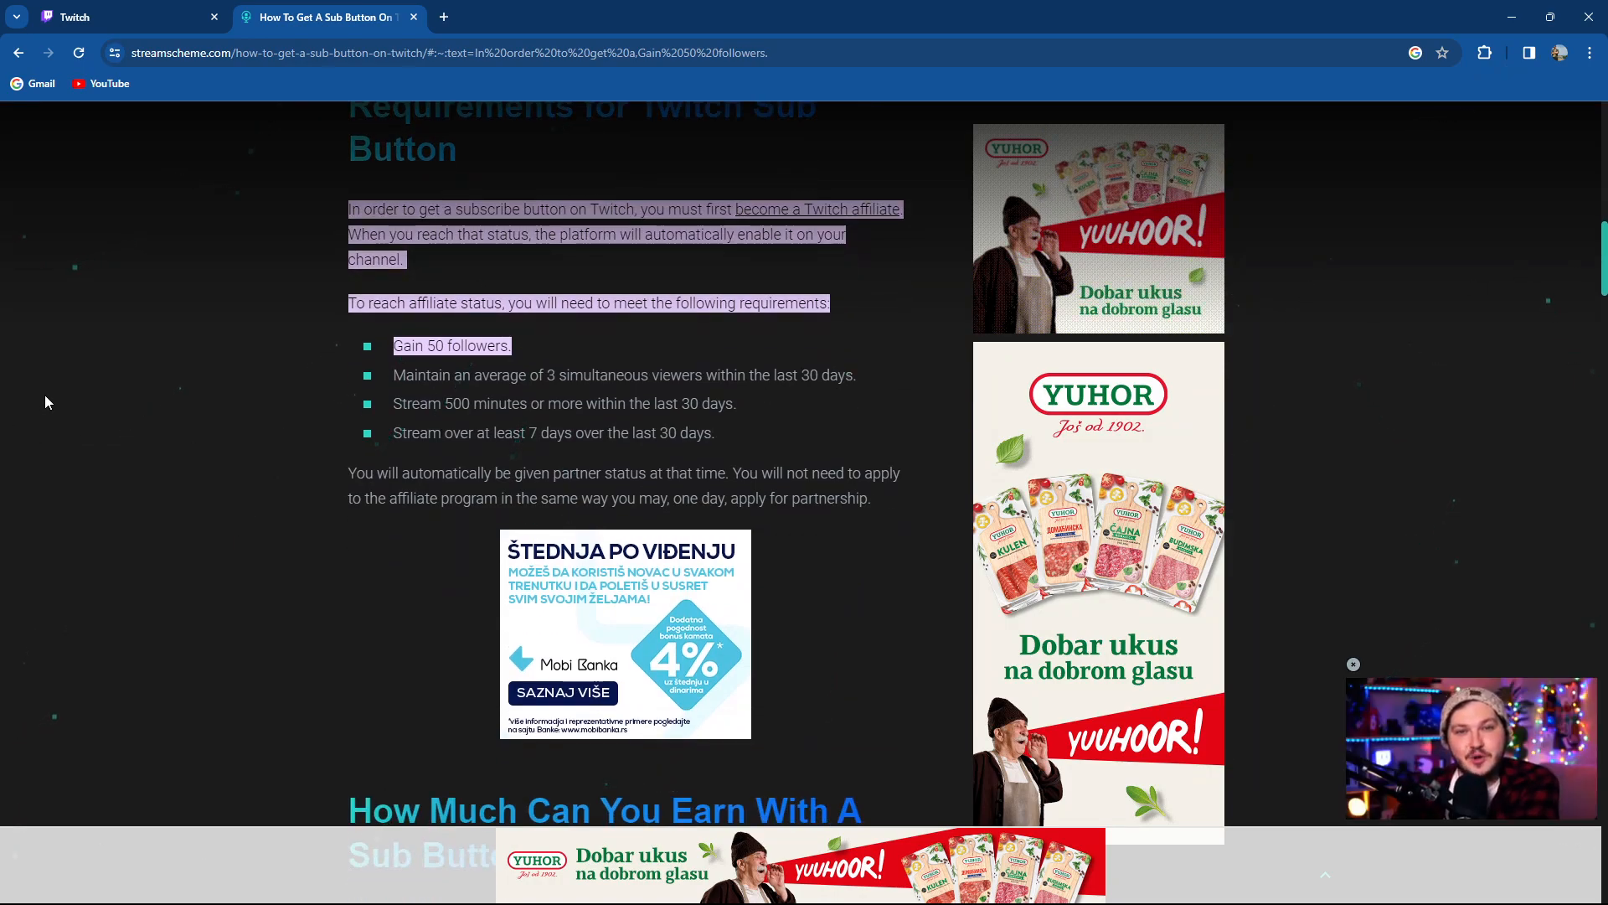
{"action": "mouse_move", "coordinate": [1554, 209]}
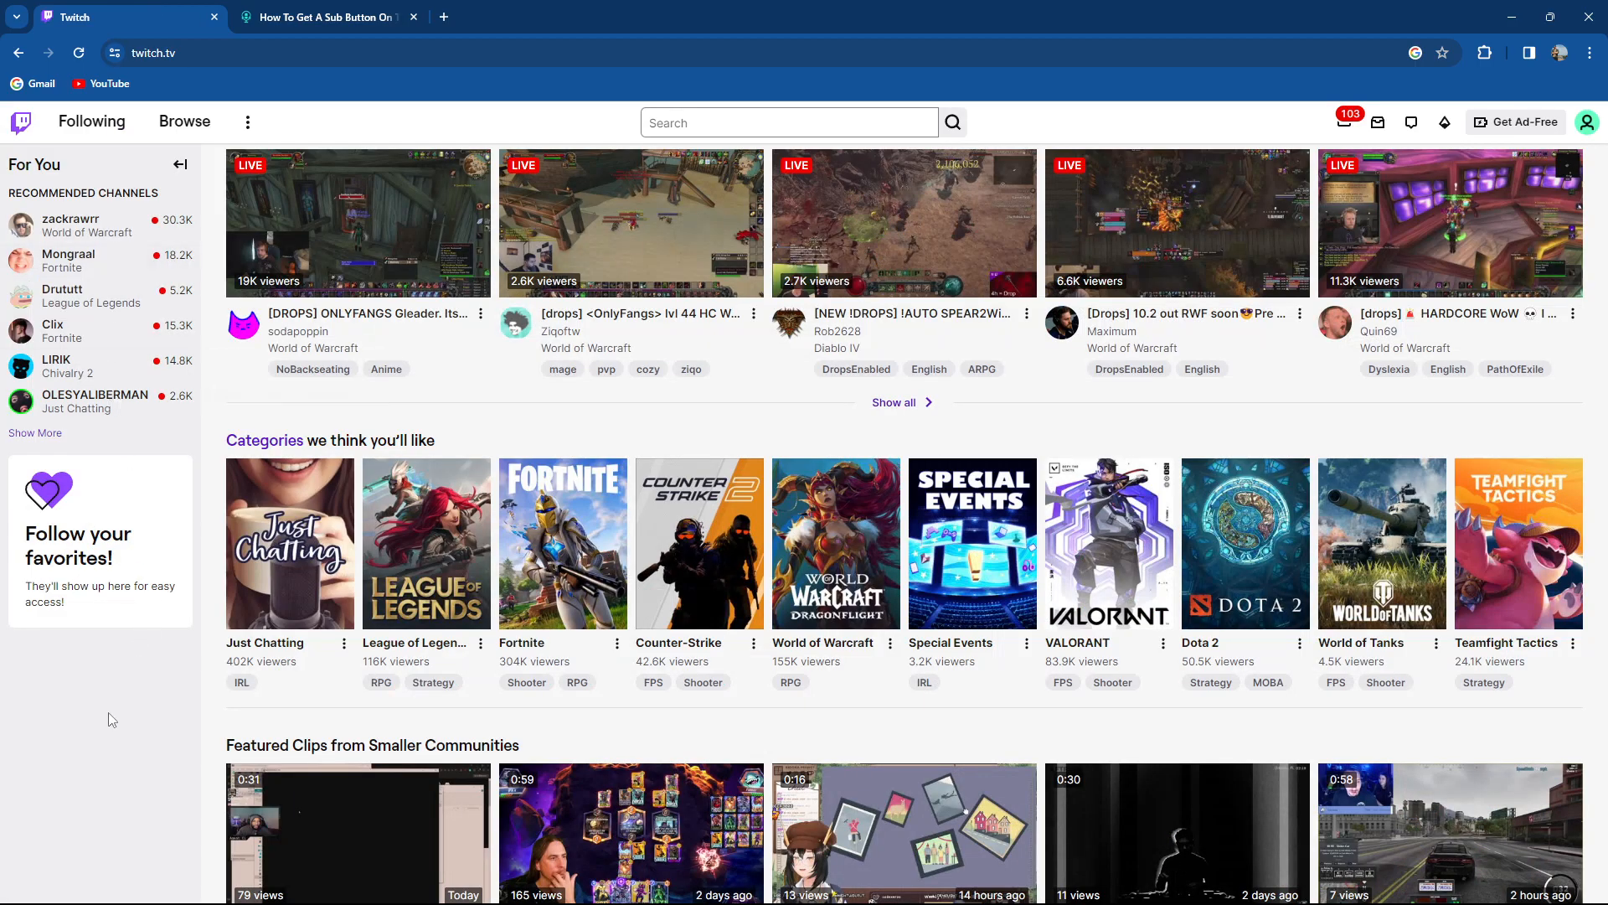
{"action": "mouse_move", "coordinate": [97, 724]}
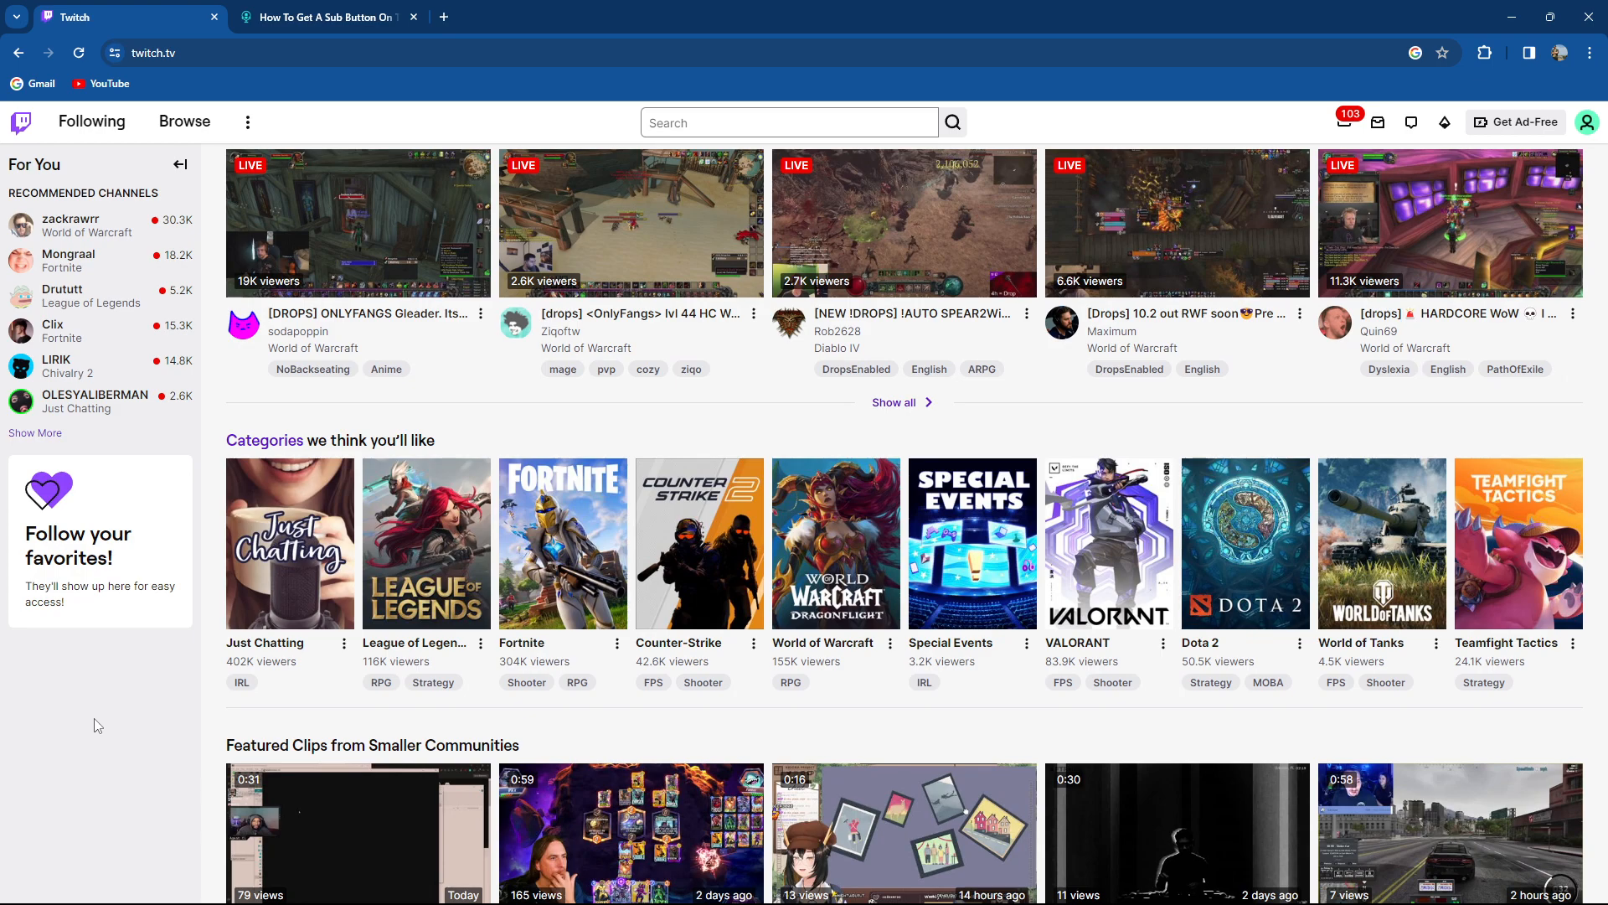
{"action": "mouse_move", "coordinate": [102, 727]}
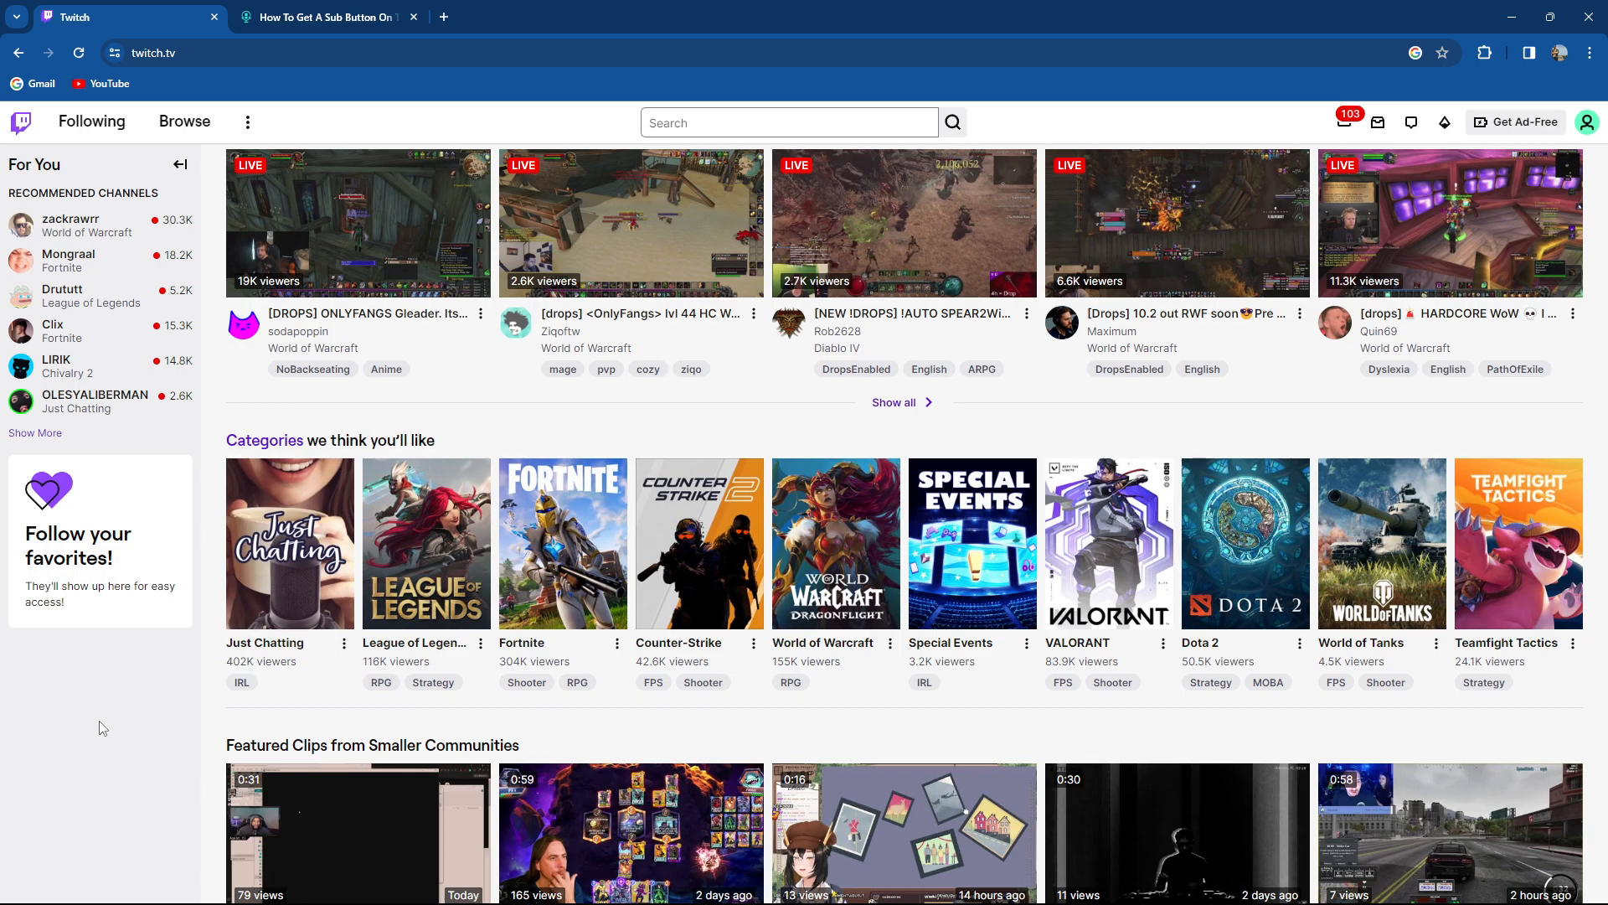
{"action": "mouse_move", "coordinate": [109, 726]}
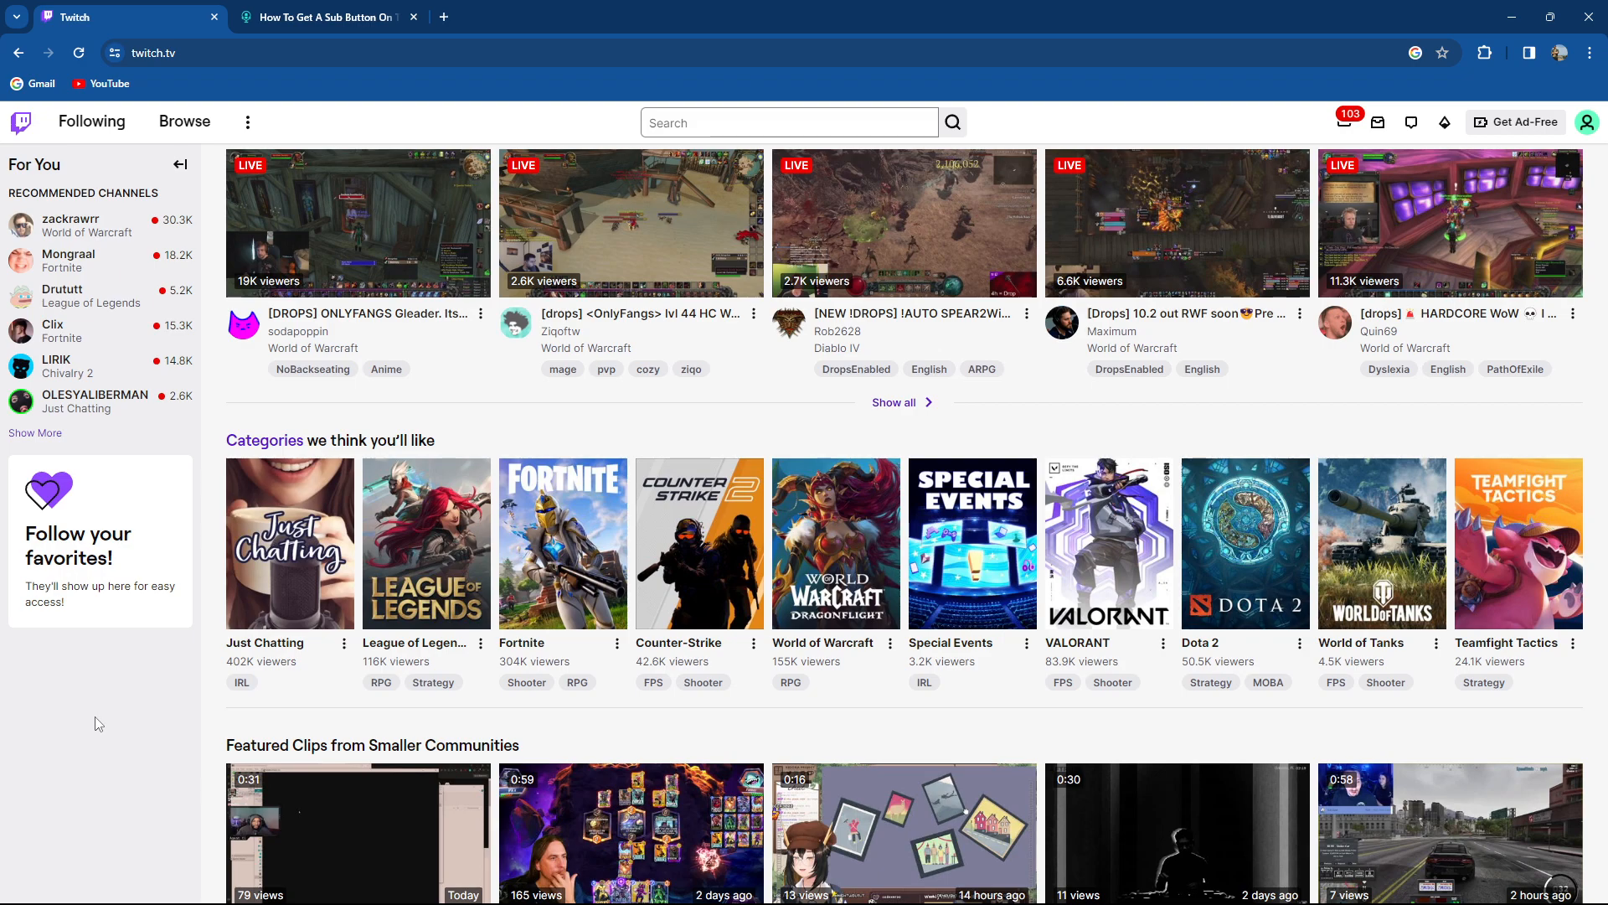
{"action": "mouse_move", "coordinate": [100, 727]}
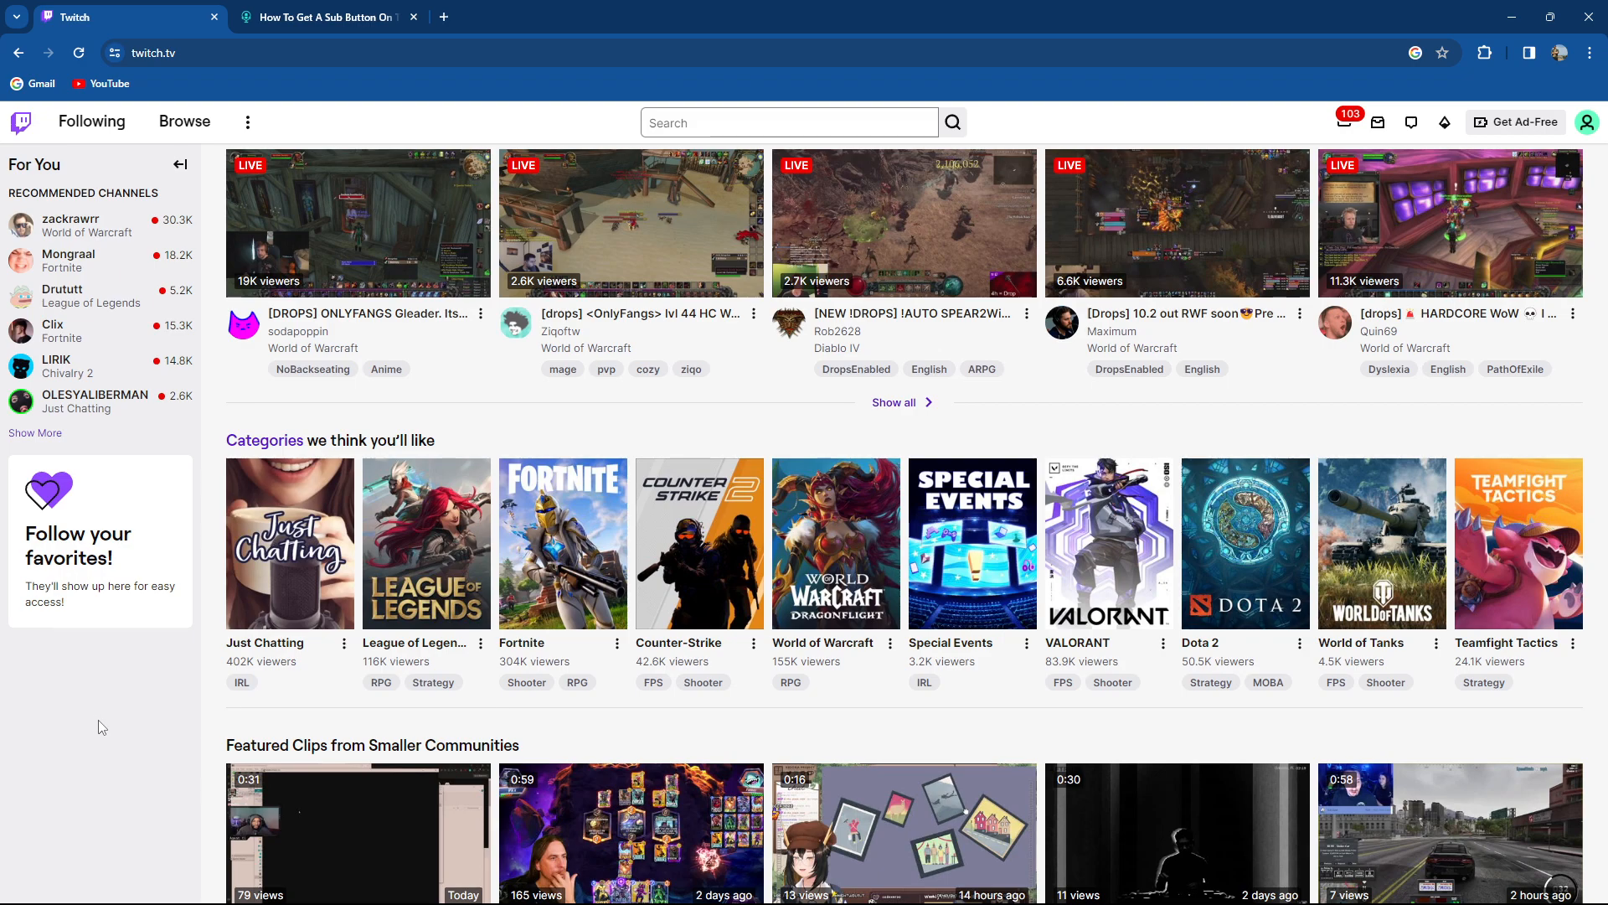